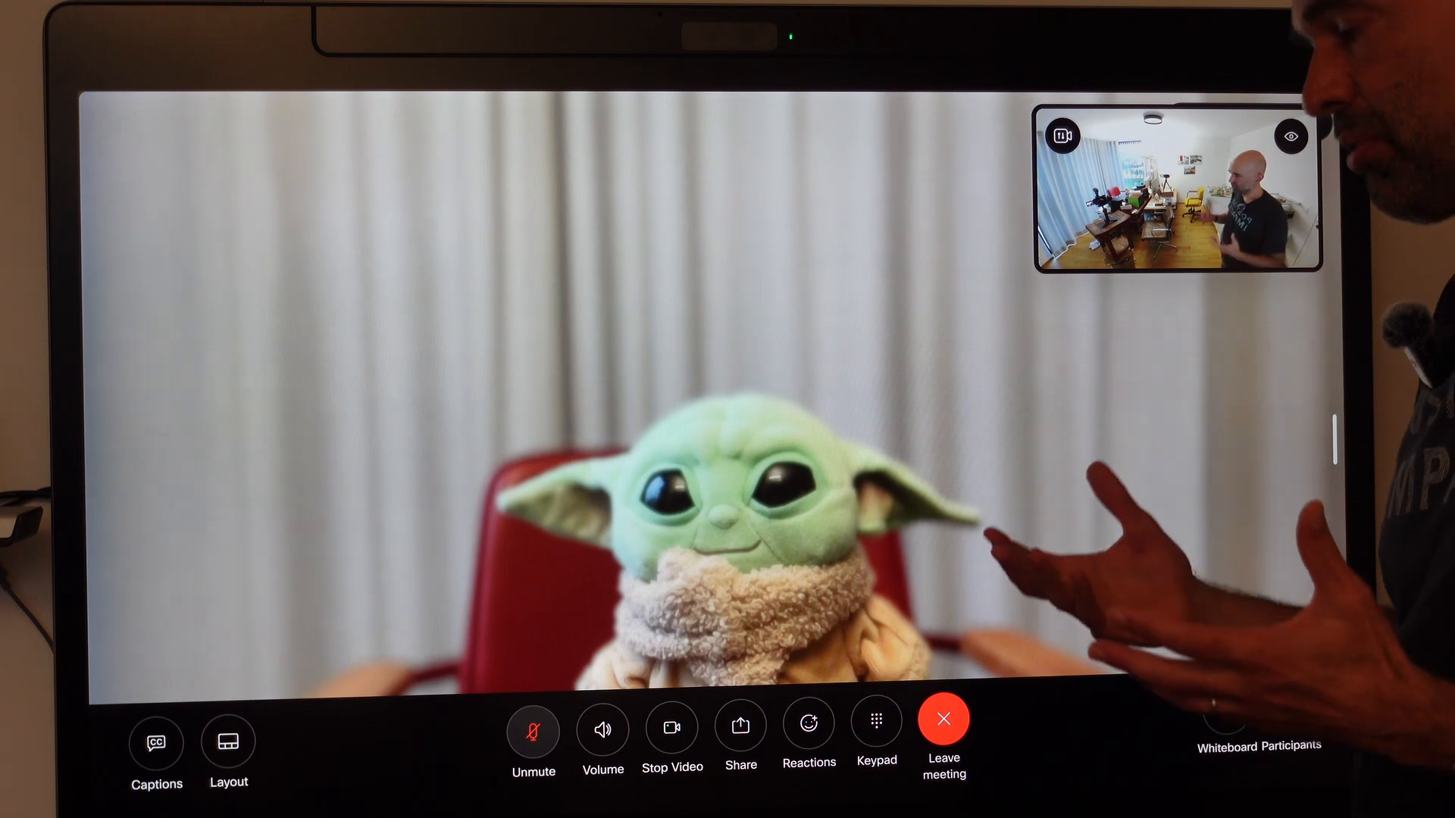
- Open the meeting share panel listing PC (USB-C), P60 and Webex Share sources
{"action": "left_click", "coordinate": [740, 727]}
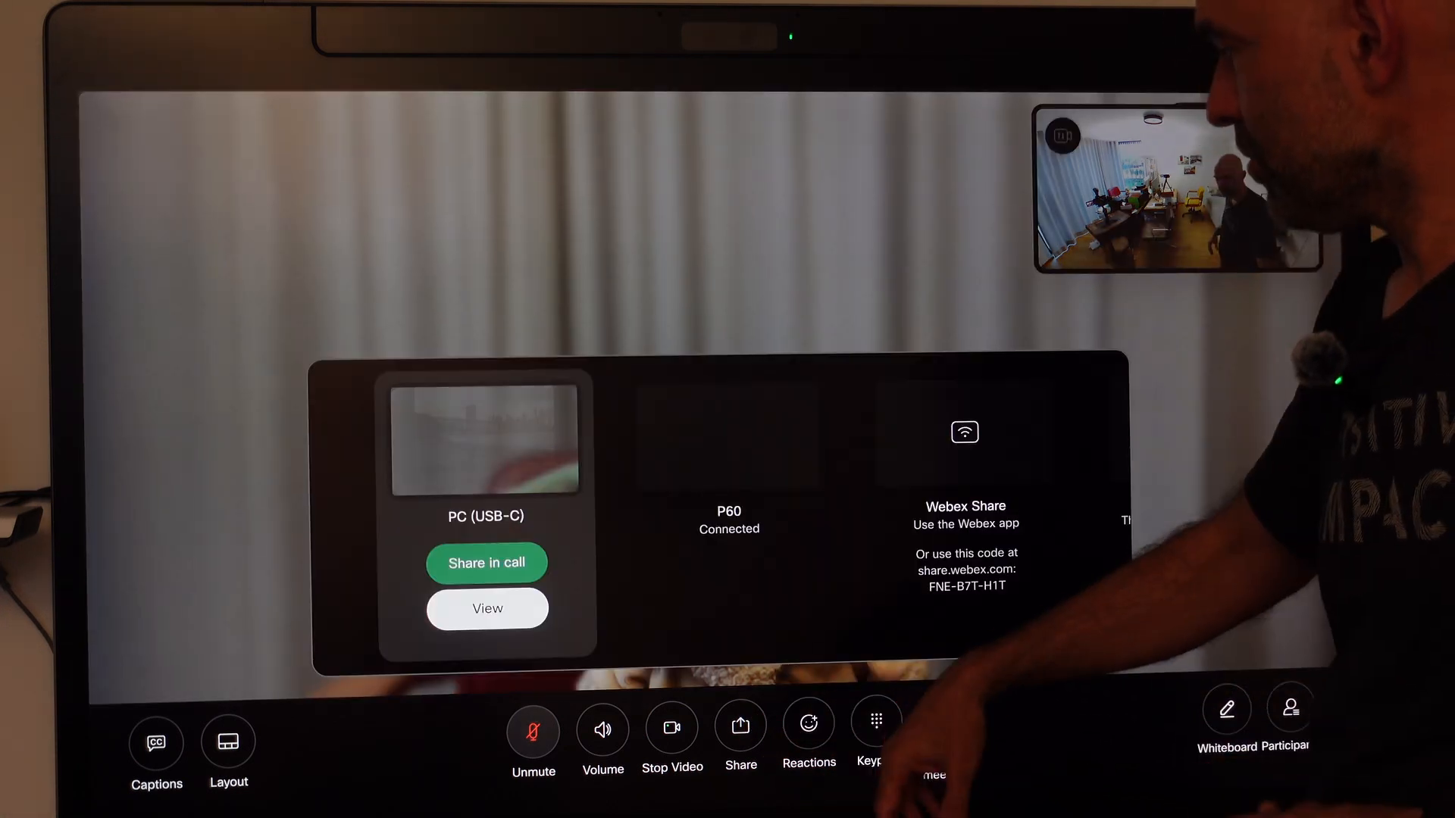